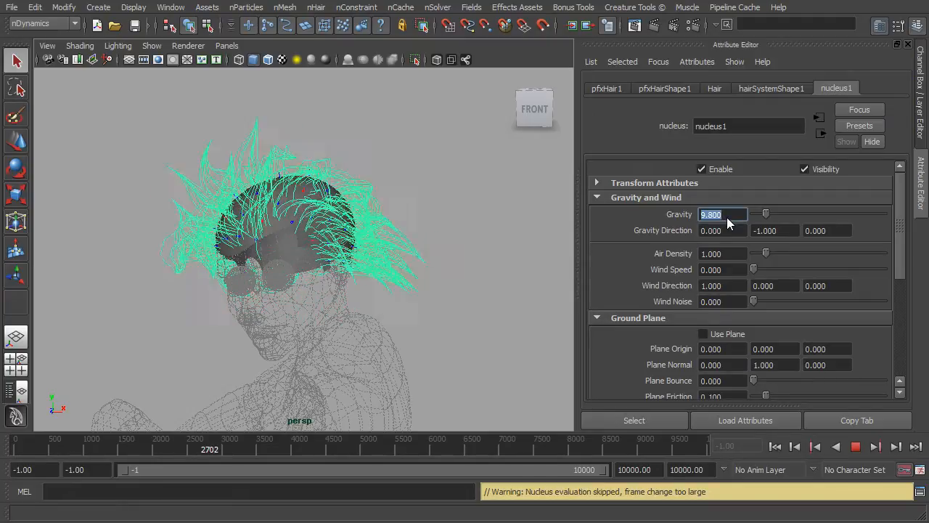
Step: Show the nucleus1 solver's Gravity and Wind settings in the Attribute Editor
click(855, 448)
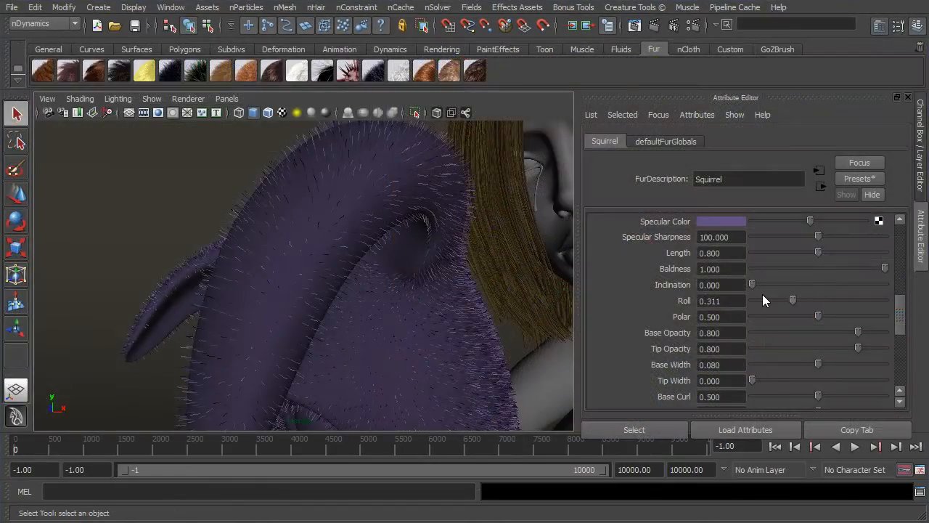
Step: Raise the Squirrel fur's Roll to about 0.84, then settle it at 0.732
drag(793, 299, 862, 300)
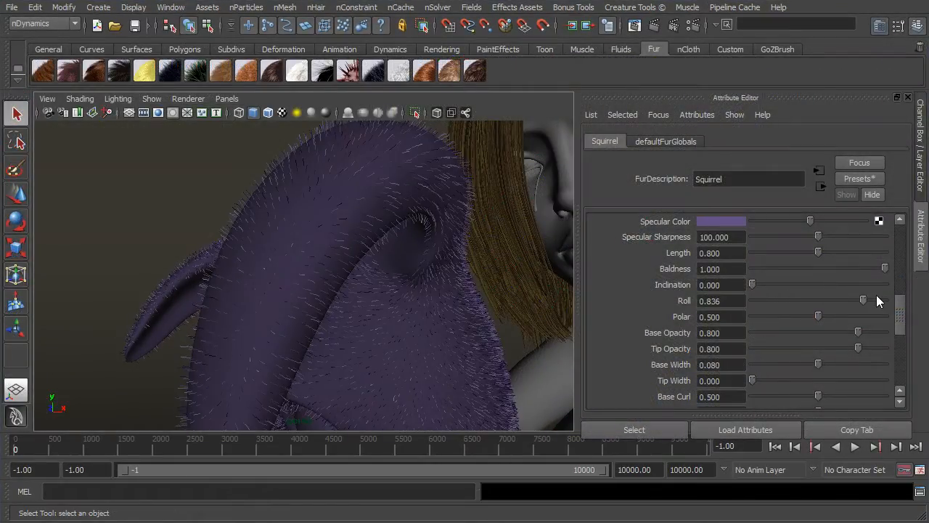
drag(863, 300, 845, 301)
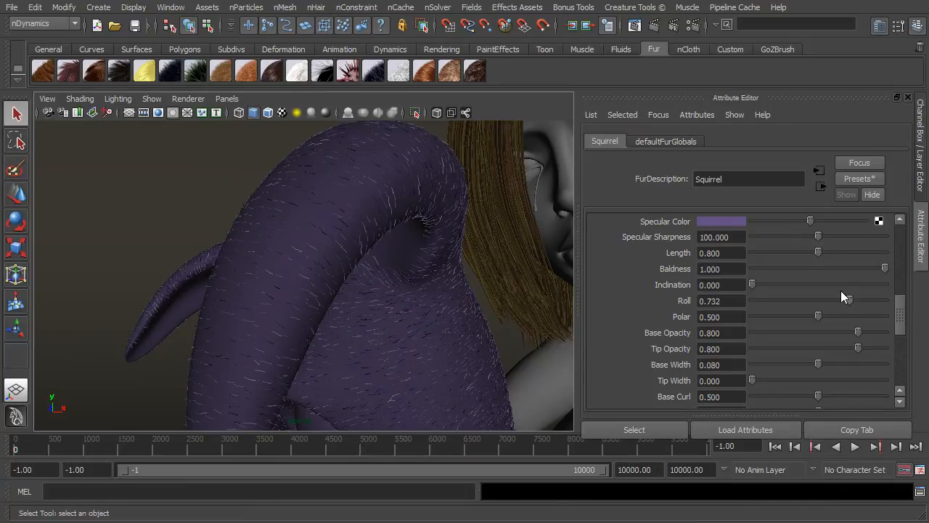